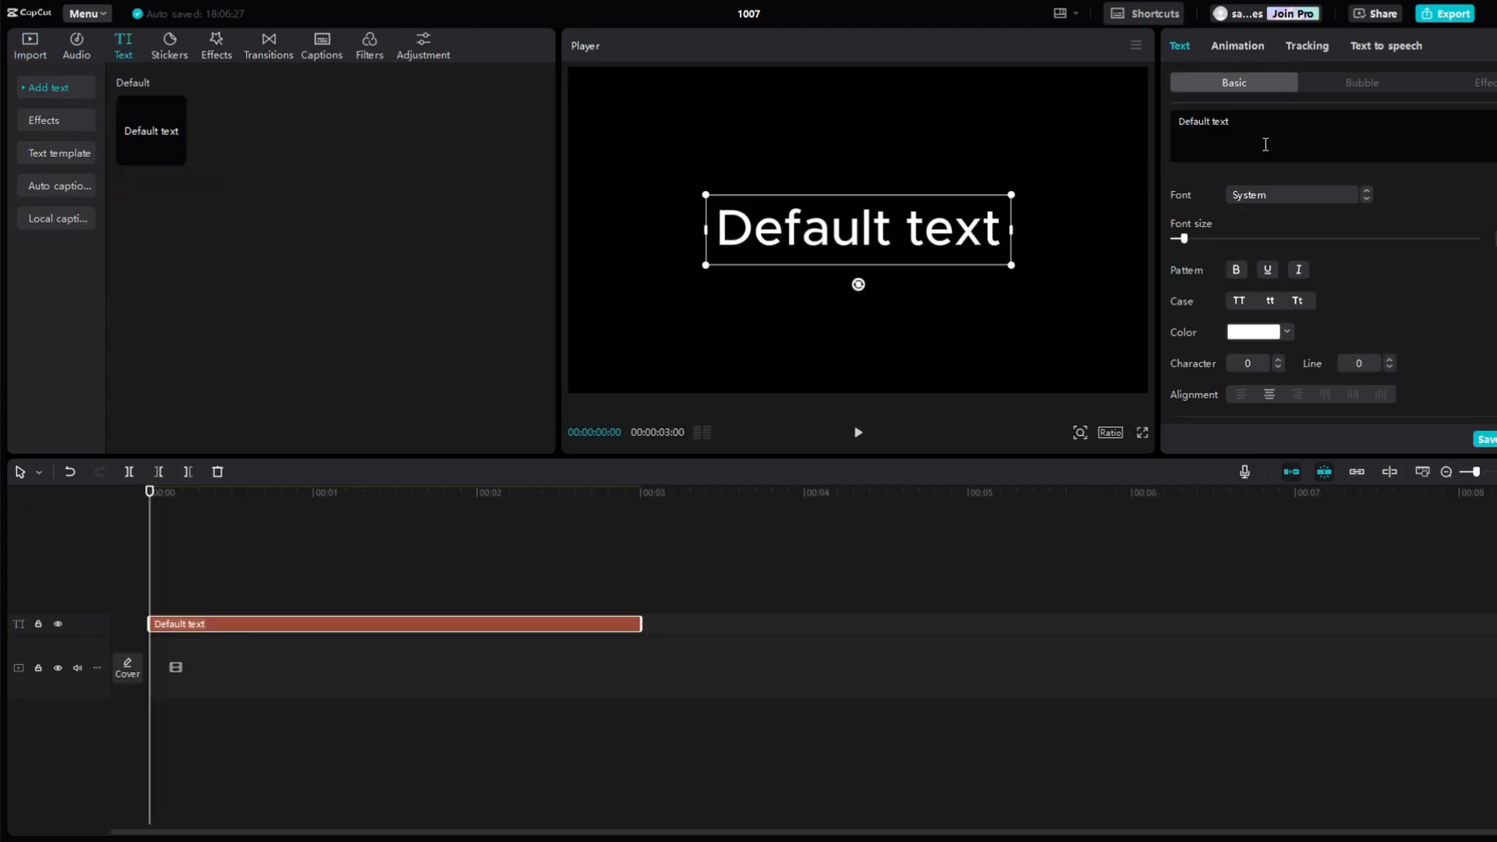
# Step: Replace the default text with a dash and enlarge it to maximum font size
pyautogui.write('-')
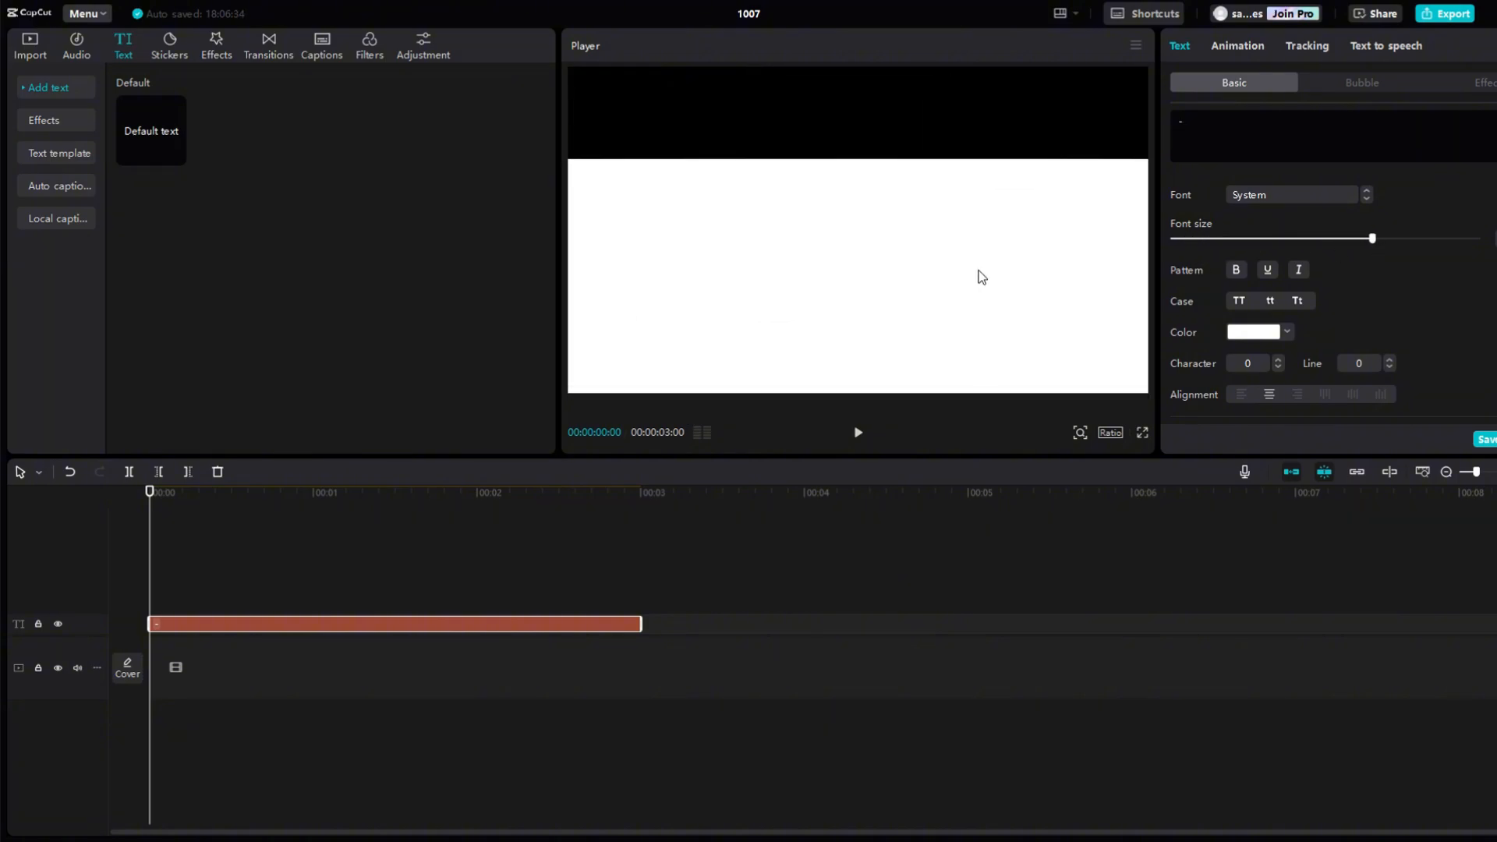
pyautogui.moveTo(1372, 237); pyautogui.dragTo(1400, 238)
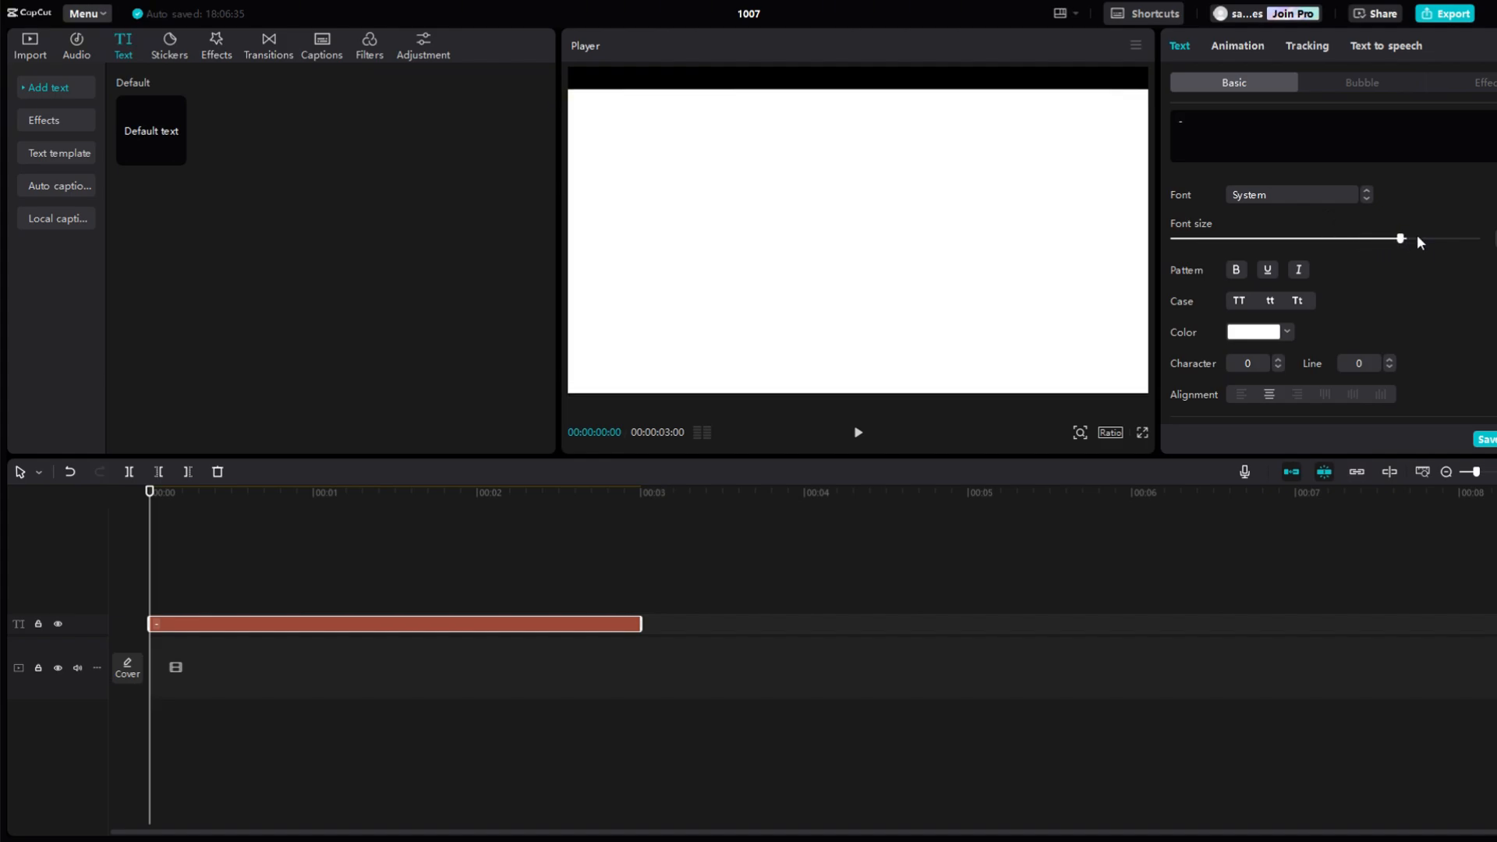
pyautogui.moveTo(1401, 238); pyautogui.dragTo(1477, 238)
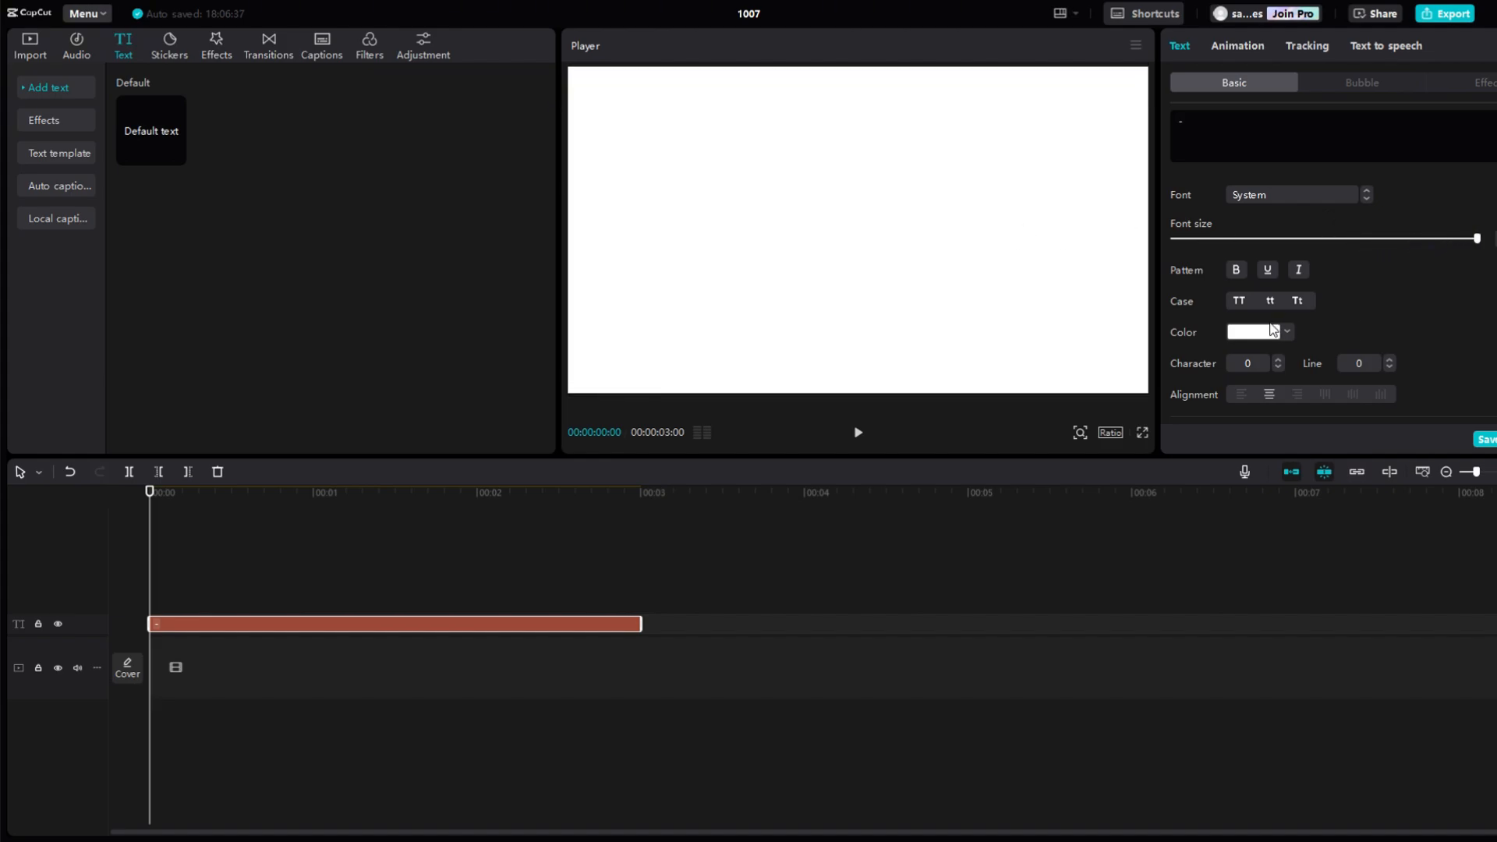
# Step: Import cinematic 2.mp4 and place it on a track above the dash text
pyautogui.click(1284, 331)
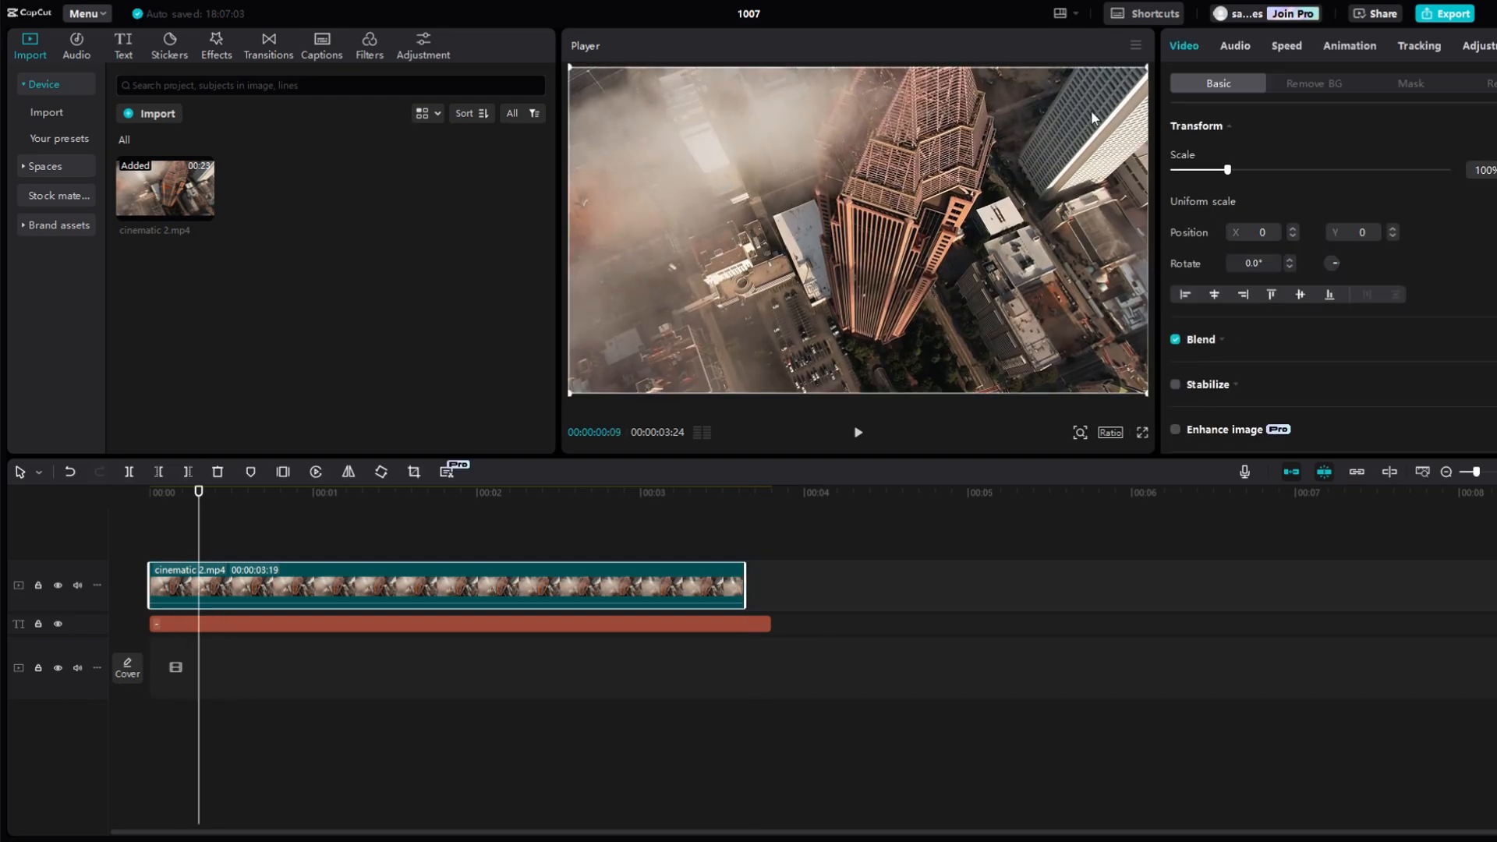
# Step: Apply a Mirror mask with a size keyframe at the clip start, then scrub to preview
pyautogui.click(1411, 84)
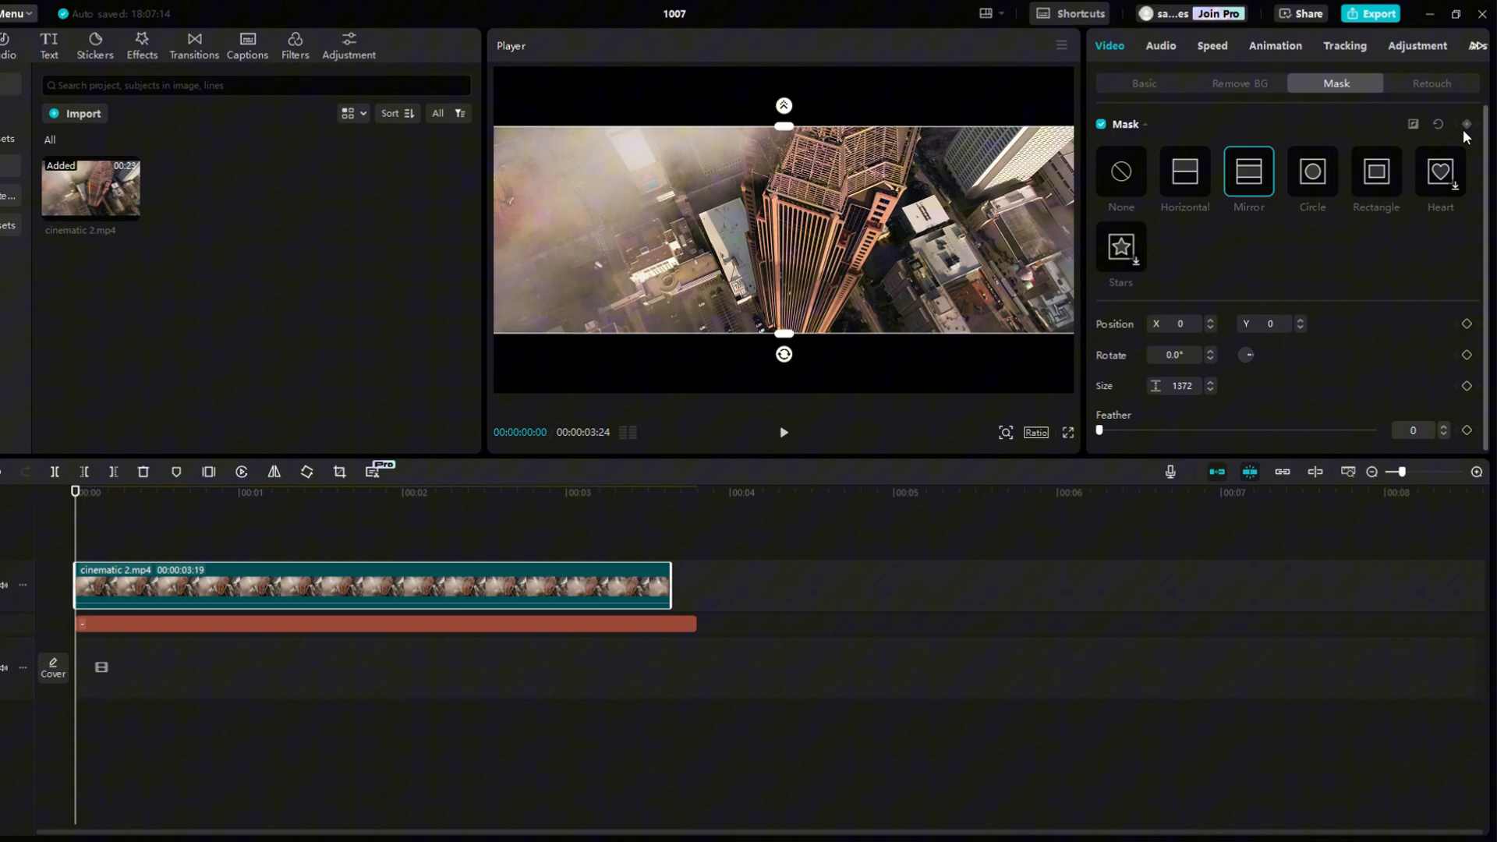
pyautogui.click(1467, 124)
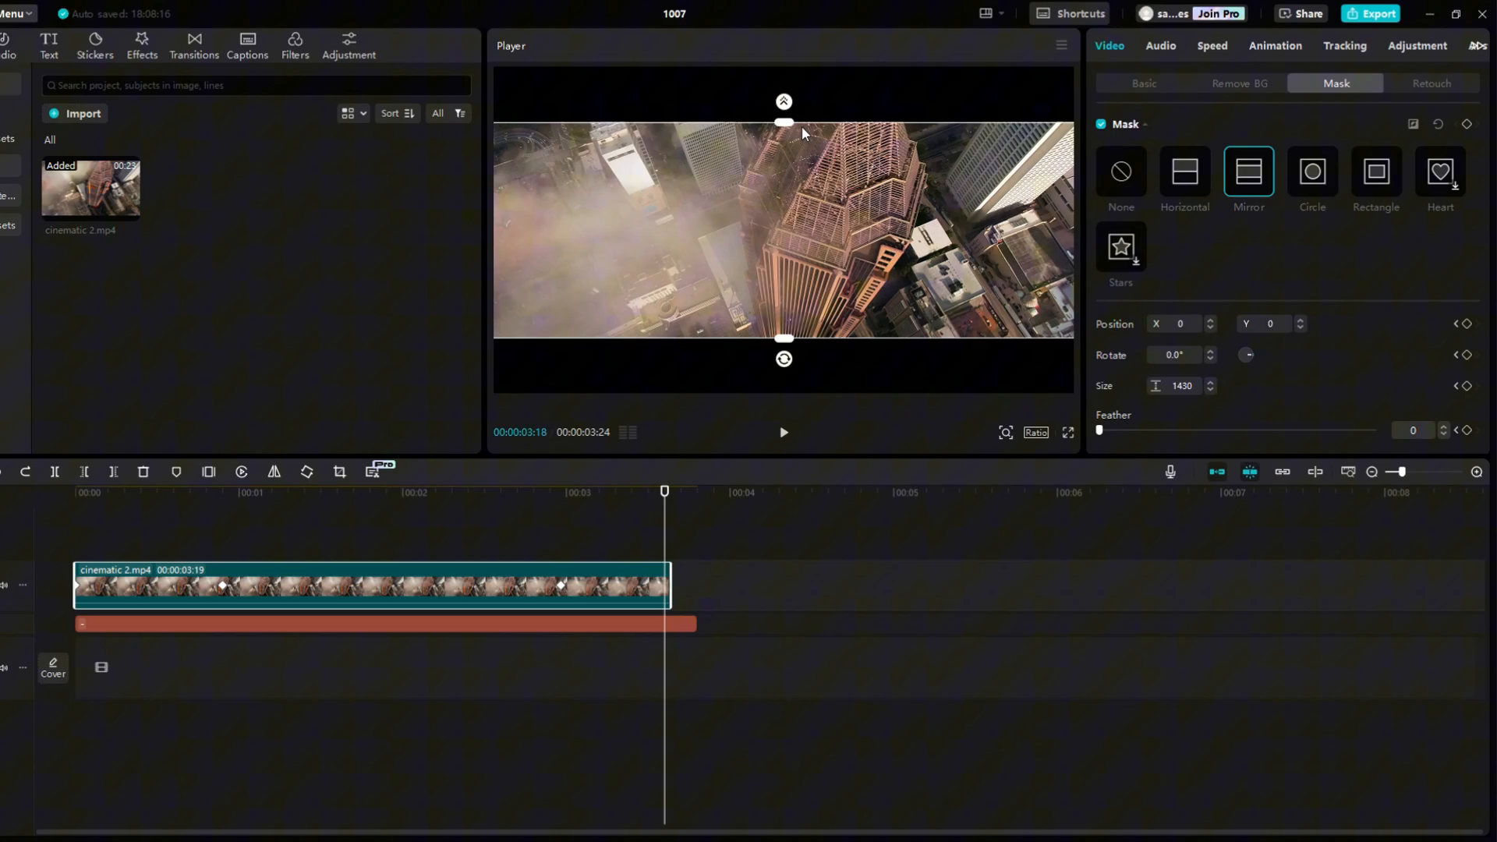
pyautogui.moveTo(781, 128)
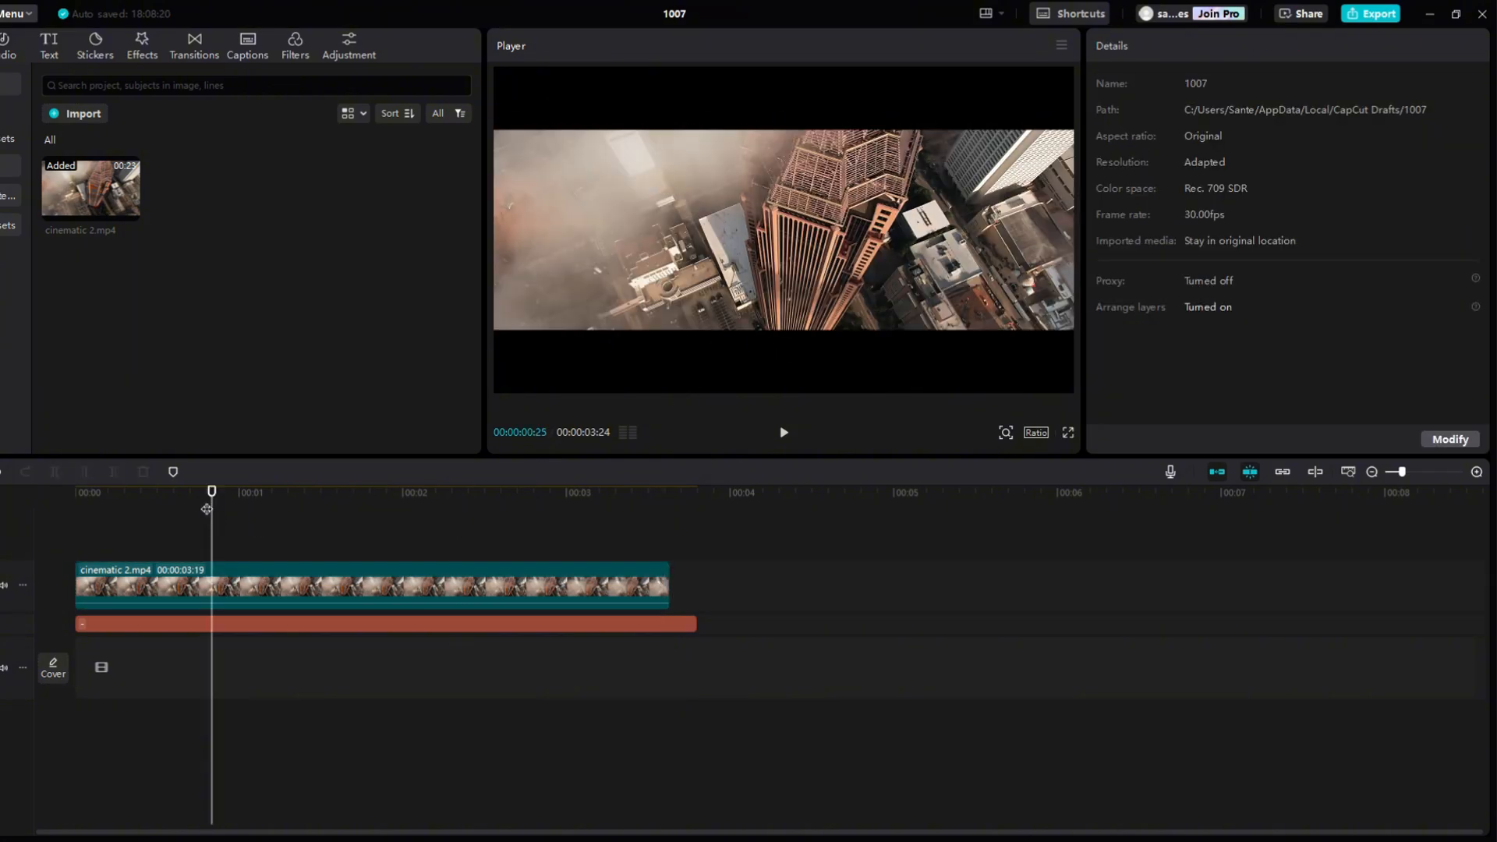
pyautogui.moveTo(212, 490); pyautogui.dragTo(179, 490)
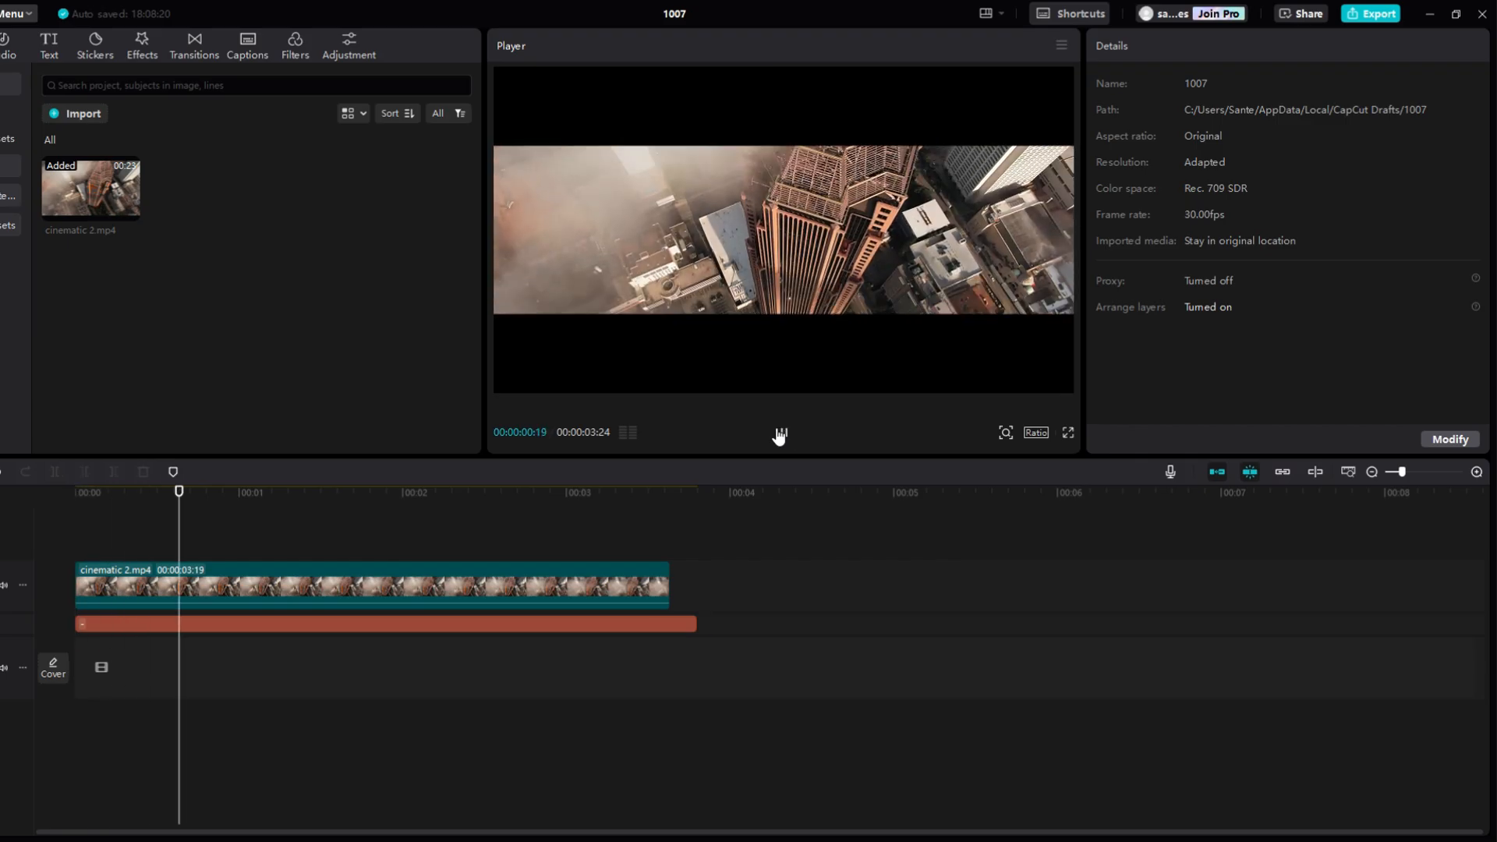